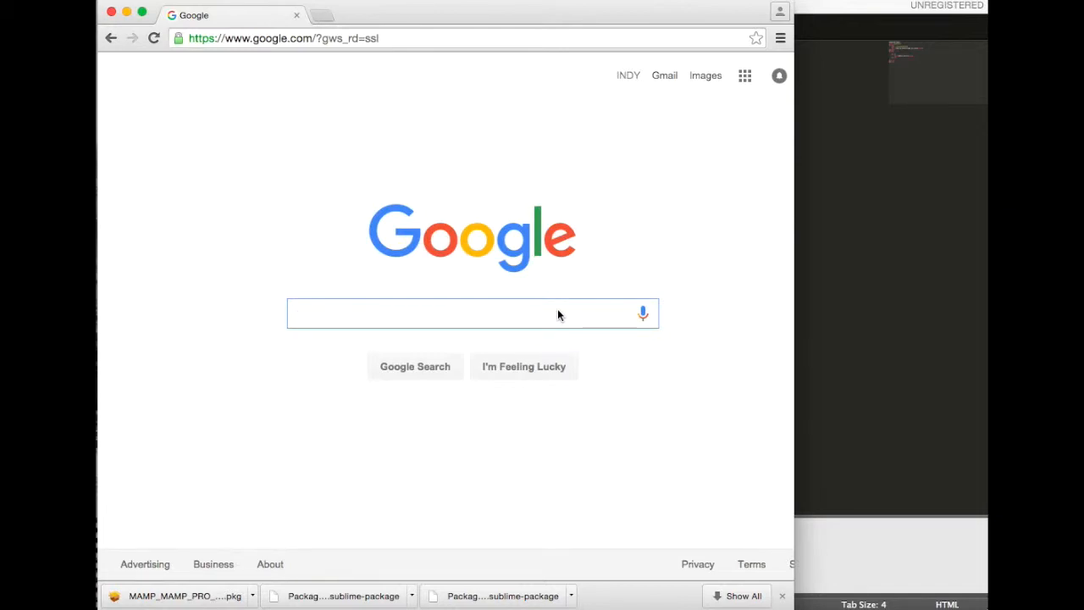
Search Google for 'mamp server'
text(mamp server)
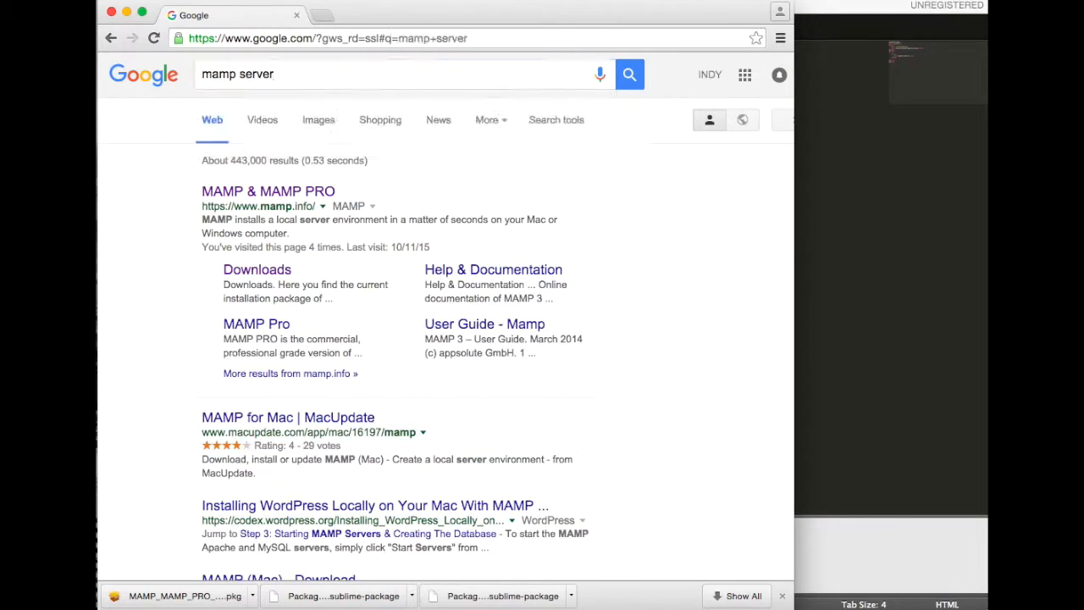
Open the MAMP & MAMP PRO result and scroll down to the product boxes
click(268, 191)
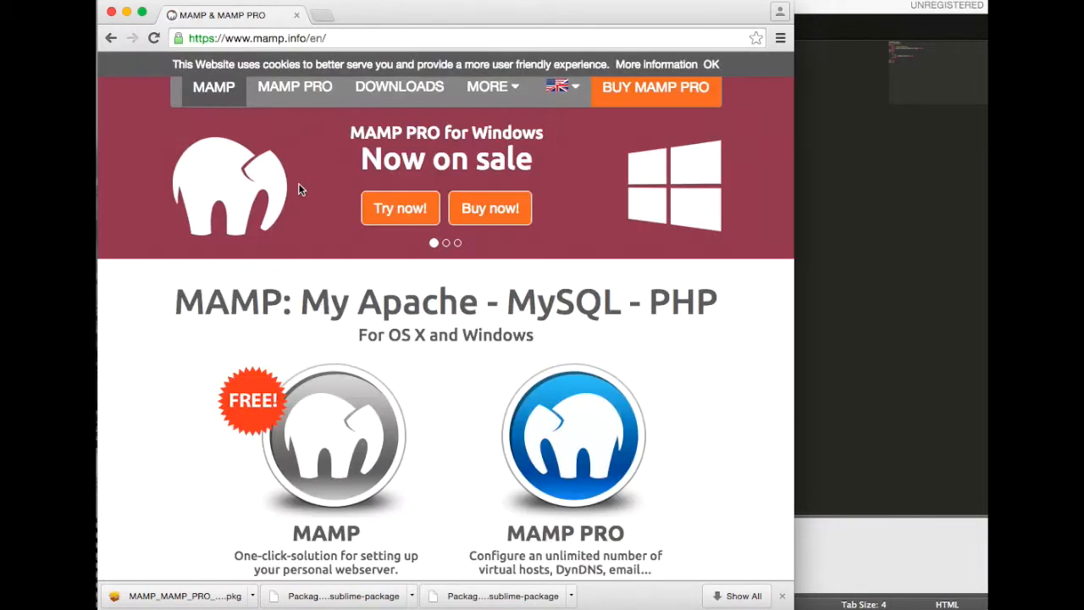
scroll(down, 3)
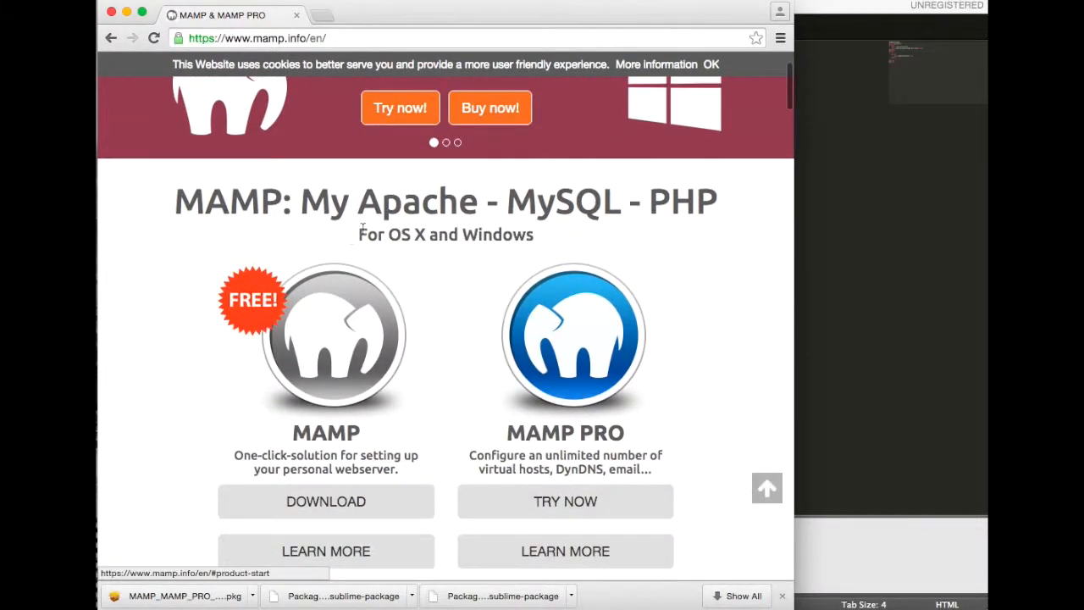
scroll(down, 3)
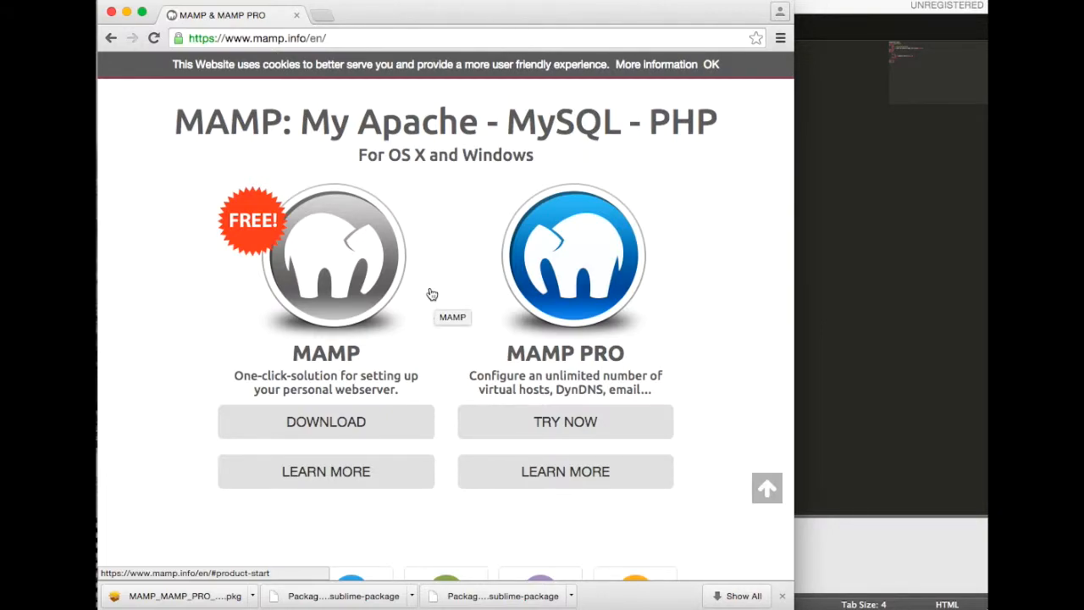
scroll(down, 3)
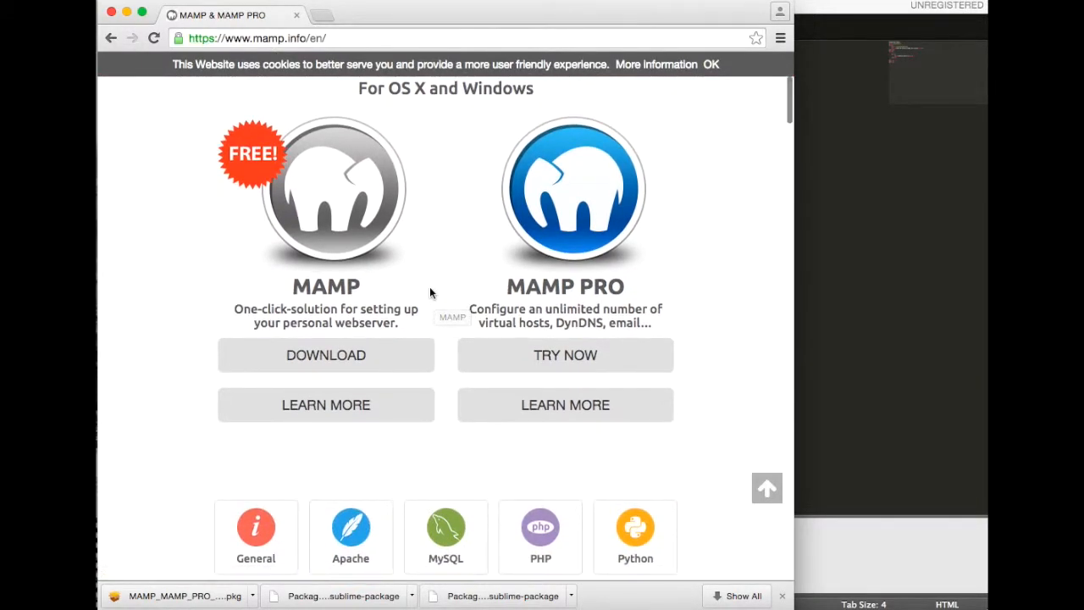
mouse_move(402, 244)
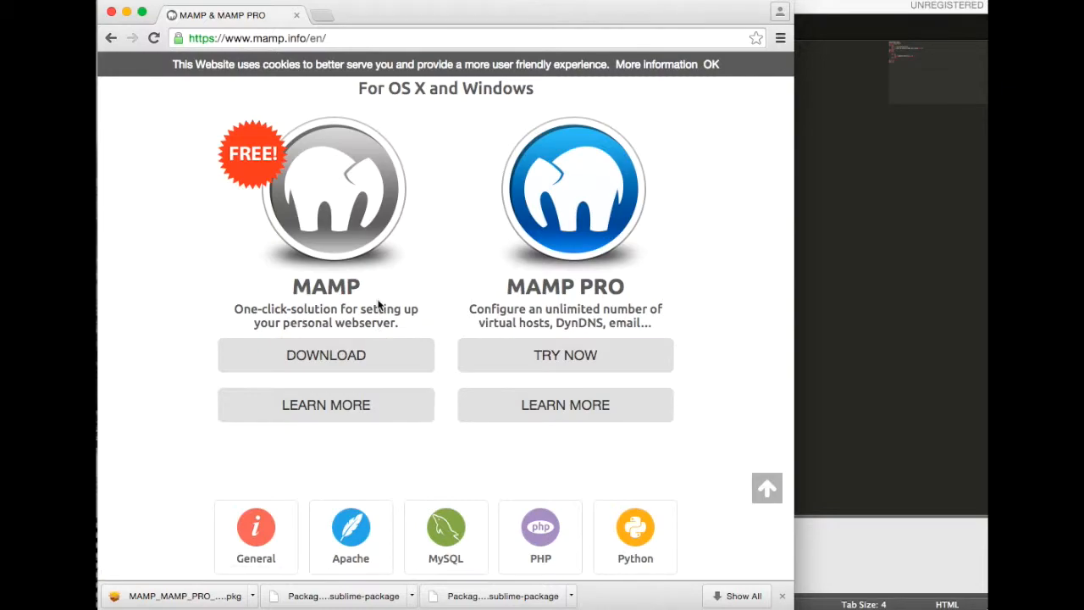
mouse_move(376, 361)
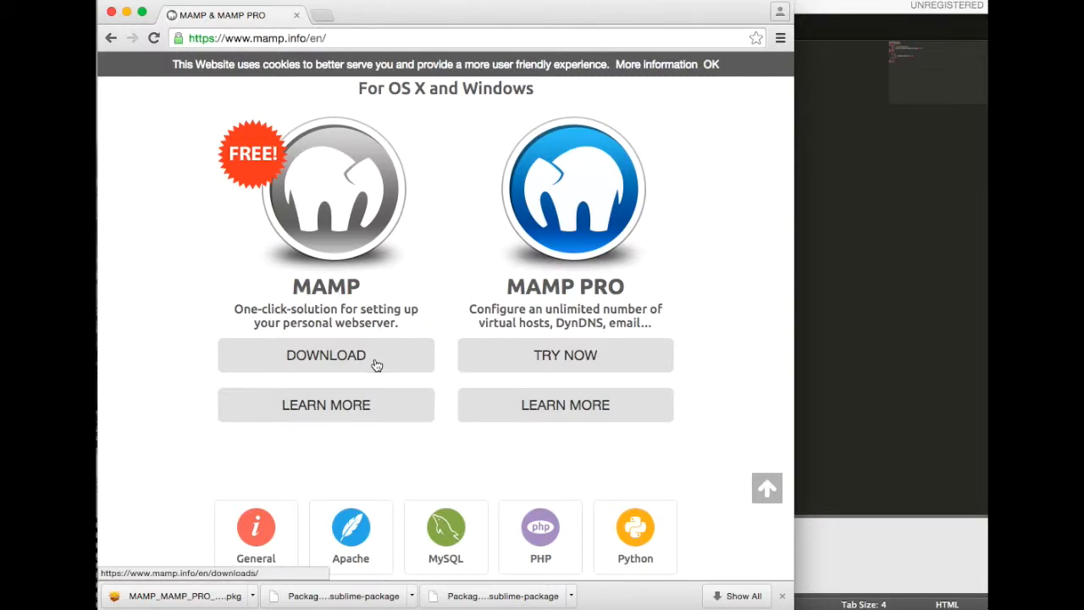
scroll(down, 3)
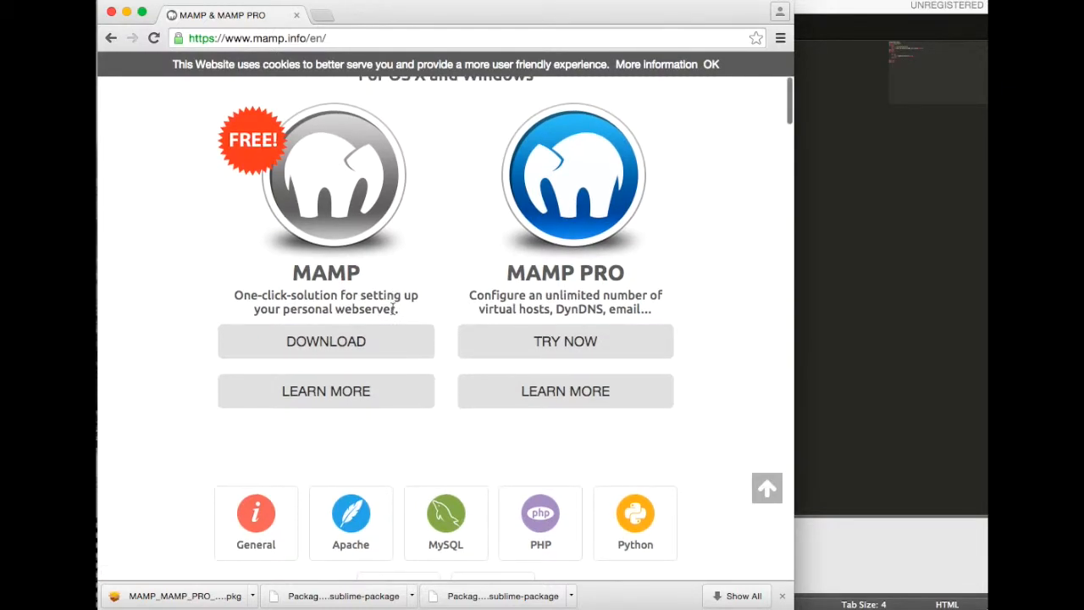
Go to MAMP Downloads and find the MAMP & MAMP PRO 3.4 Mac OS X package
click(325, 341)
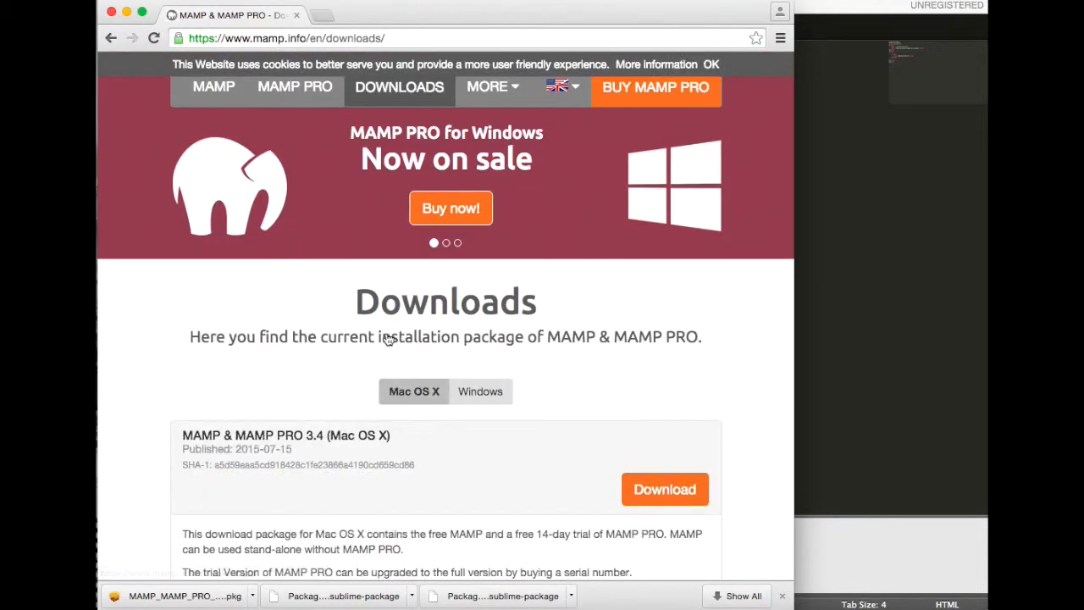
scroll(down, 3)
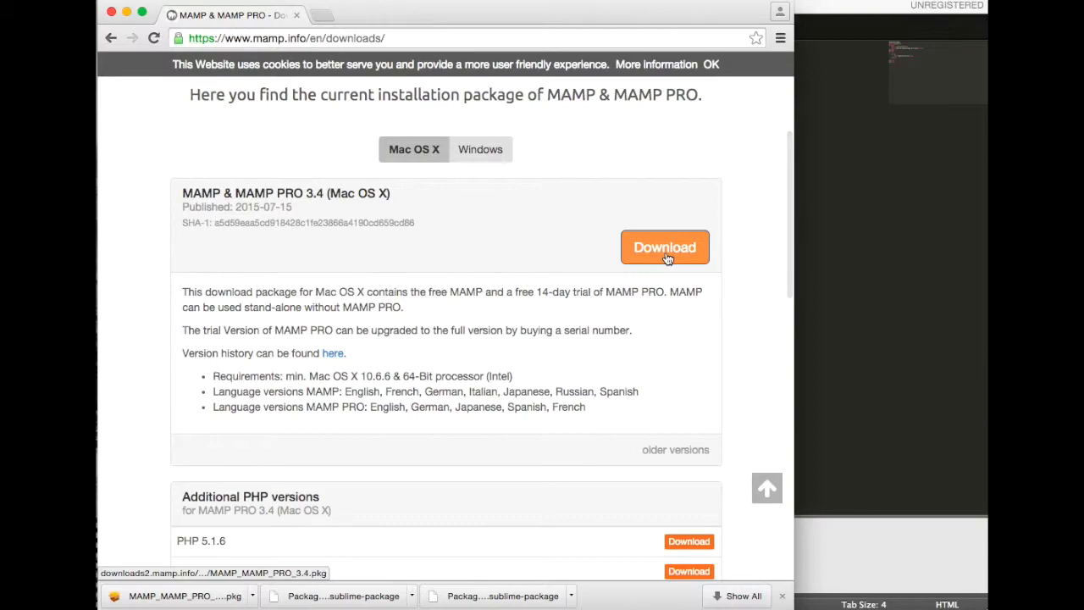
scroll(down, 3)
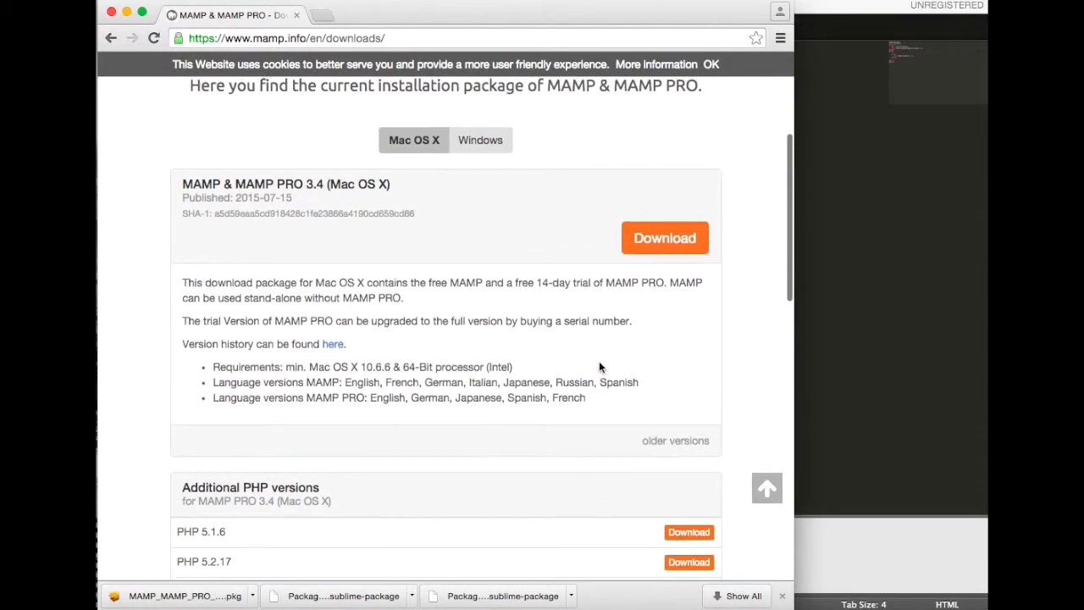
scroll(up, 3)
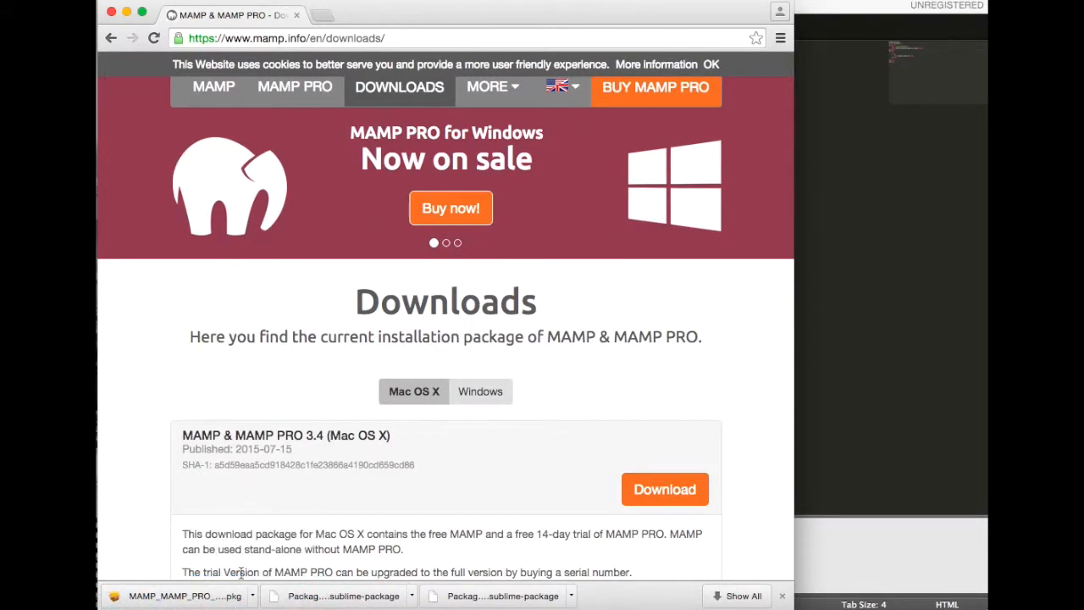
mouse_move(292, 586)
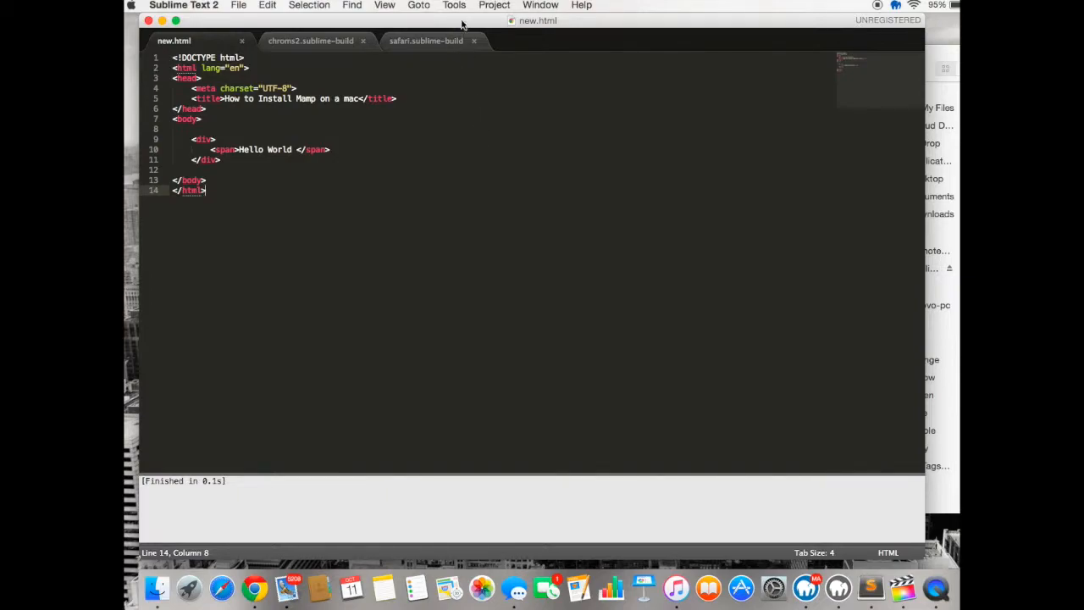
Create a new build system file from Tools > Build System
click(454, 5)
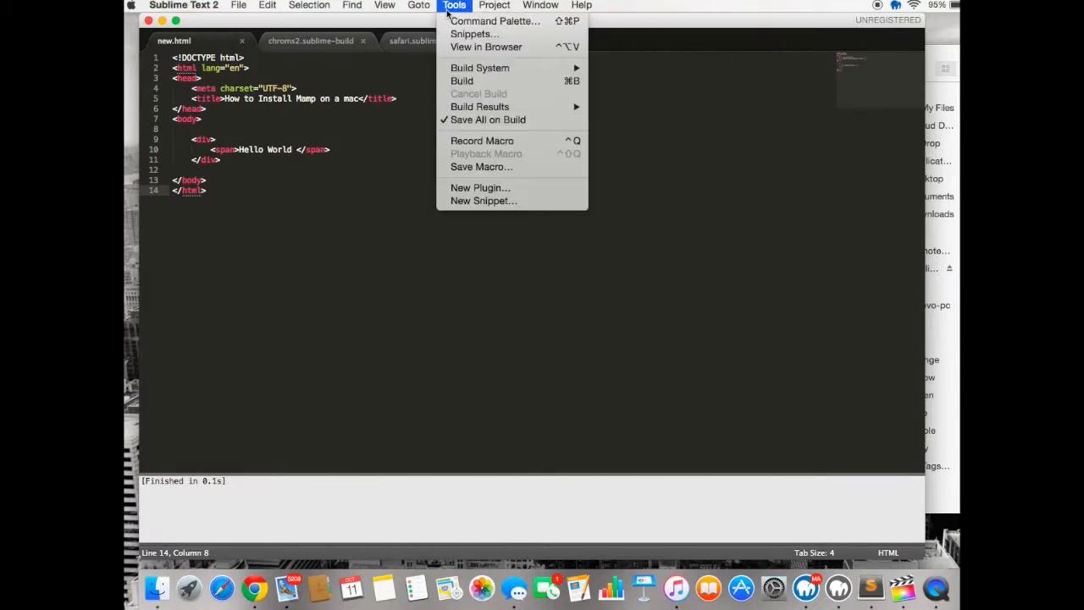
mouse_move(463, 80)
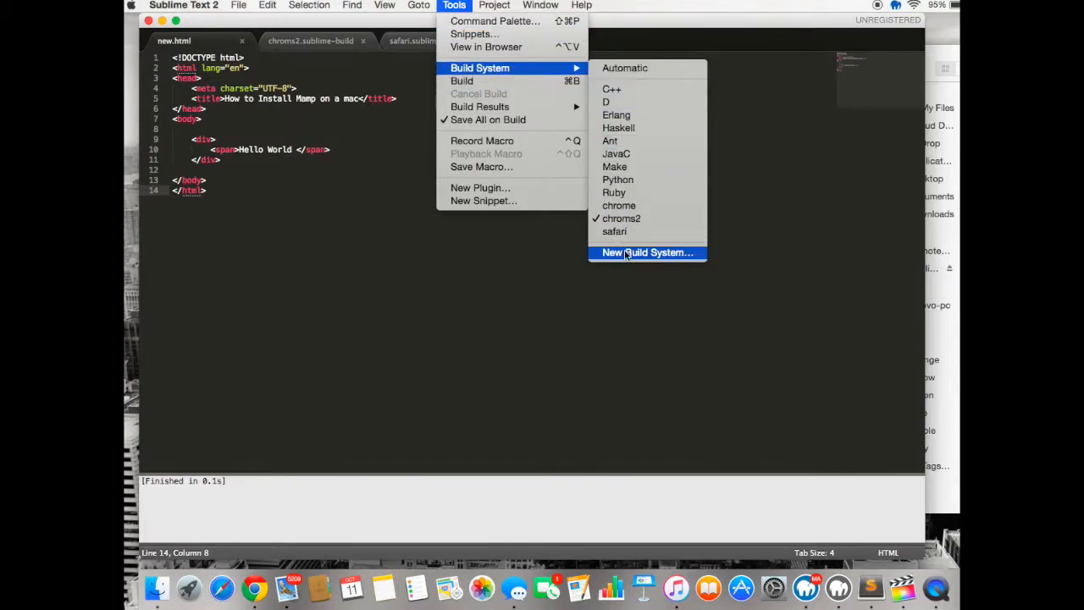
click(647, 252)
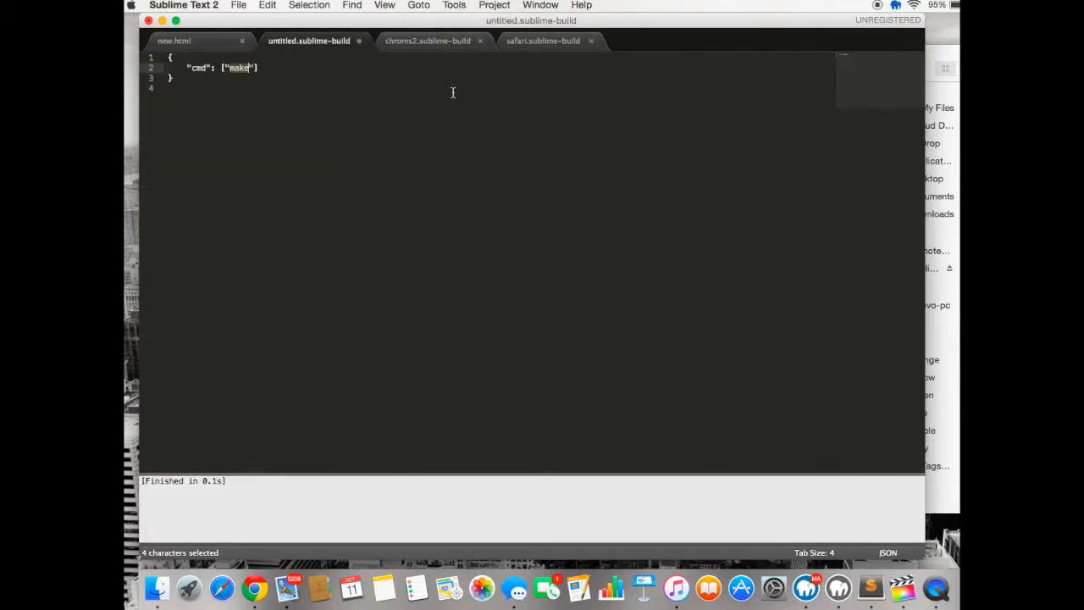
Switch to the chroms2.sublime-build tab to view its Chrome localhost:8888 command
click(427, 41)
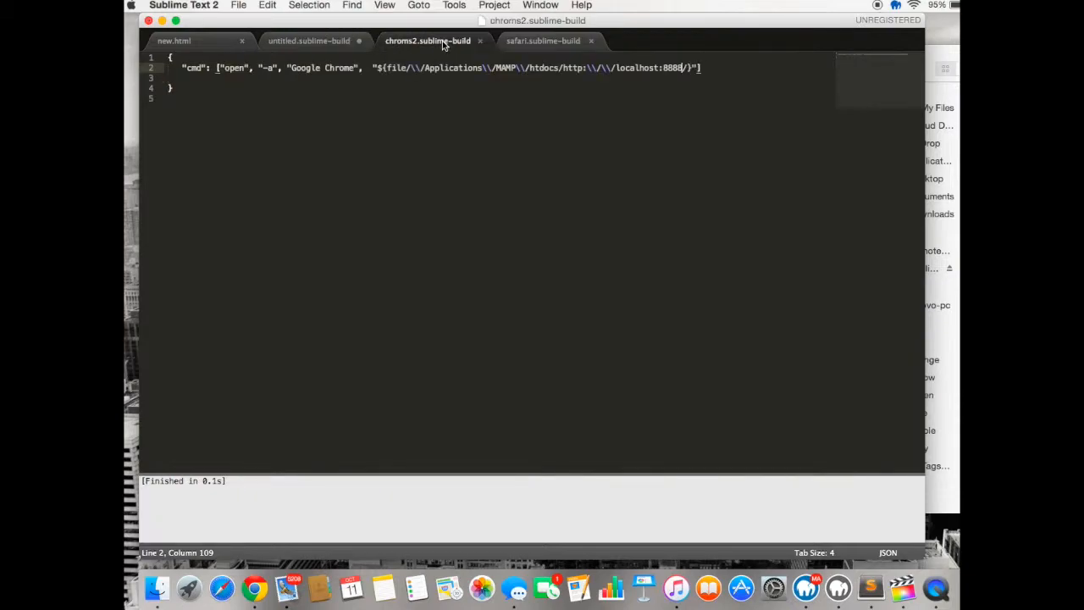
mouse_move(489, 106)
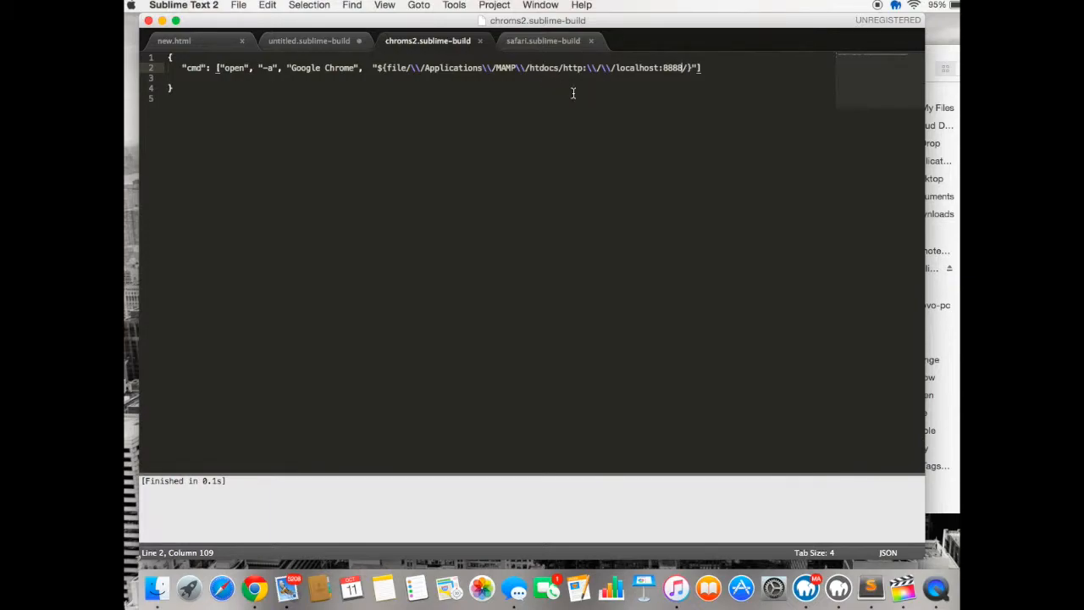
mouse_move(658, 84)
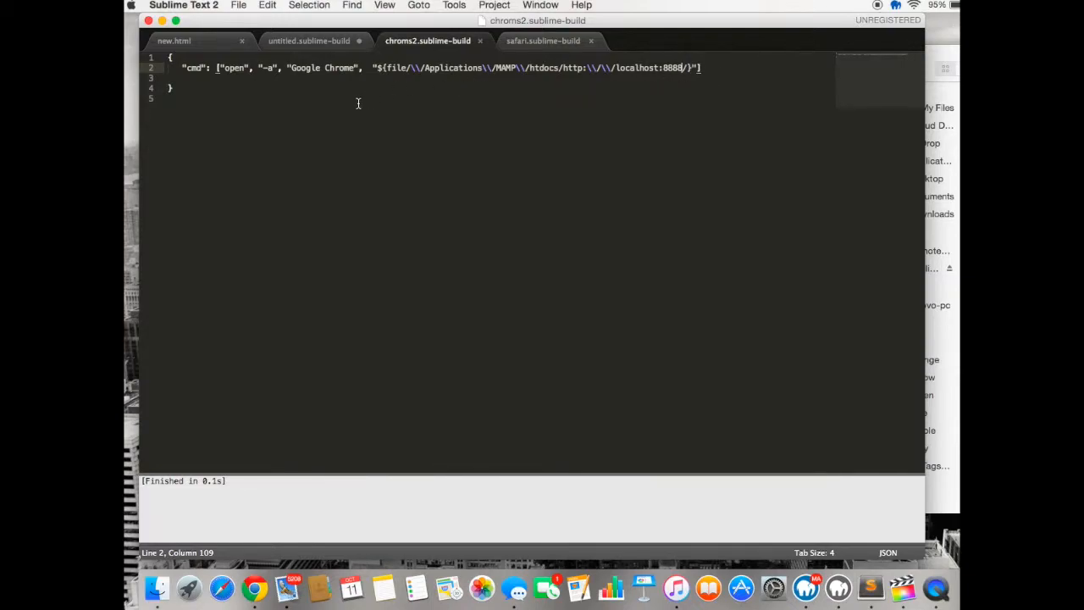
mouse_move(433, 196)
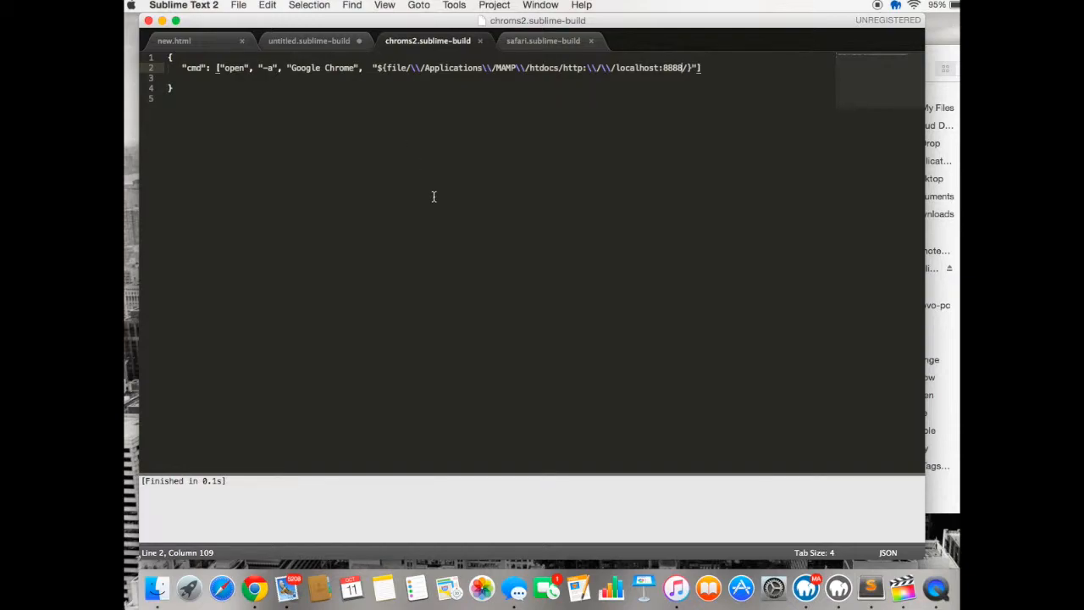
mouse_move(484, 148)
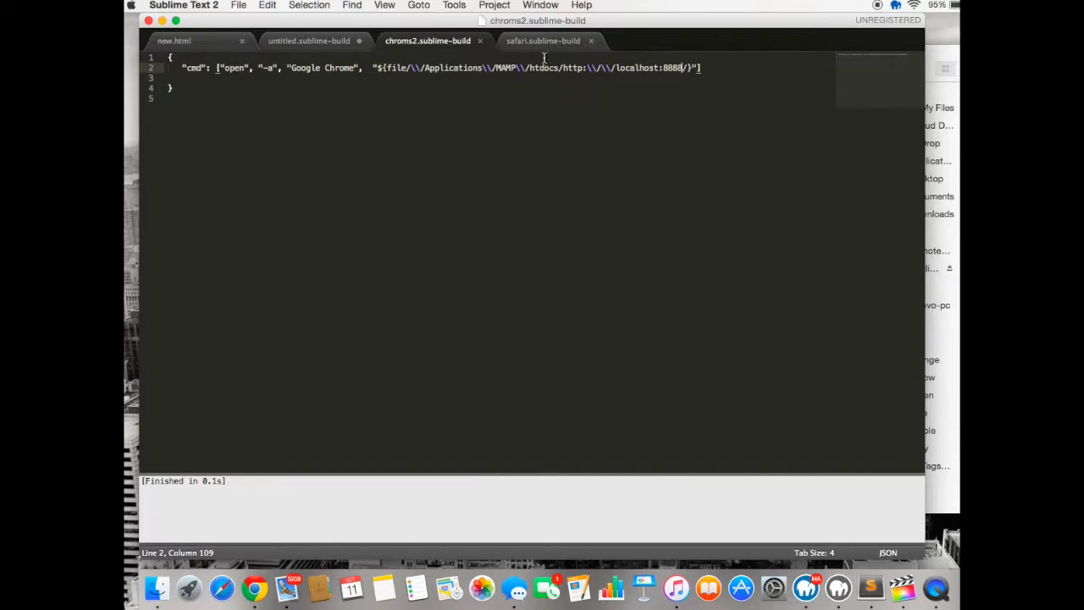
View the safari.sublime-build tab, then reopen the Tools menu
click(548, 41)
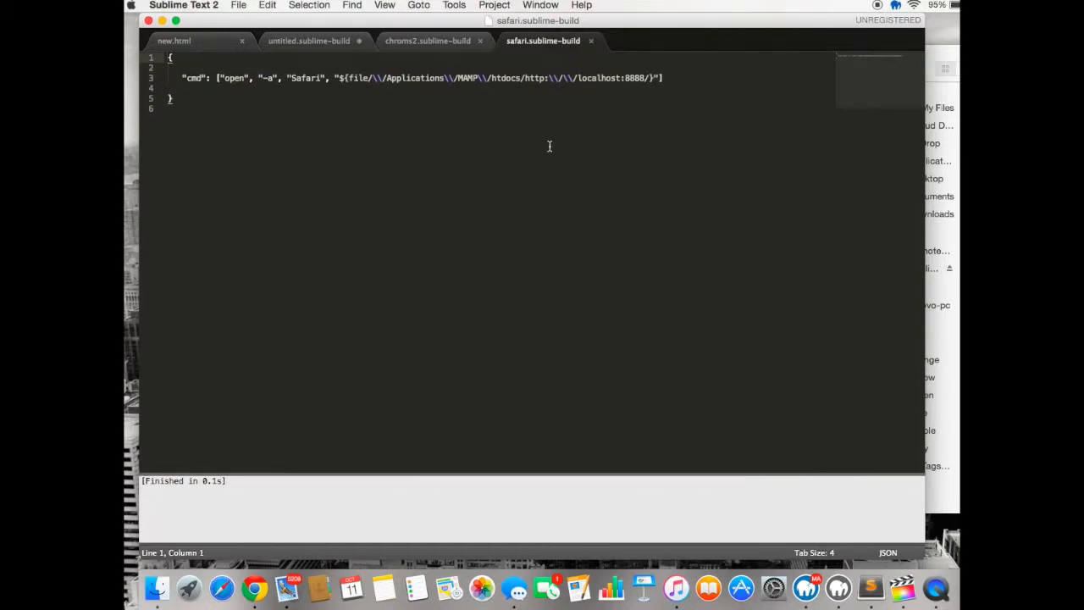
mouse_move(558, 197)
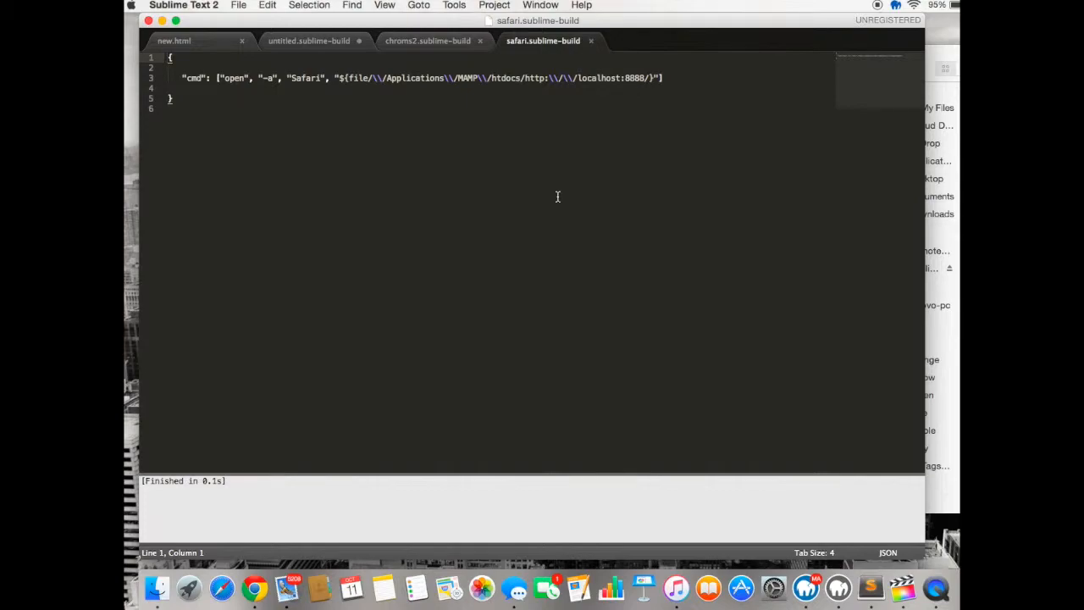
mouse_move(549, 155)
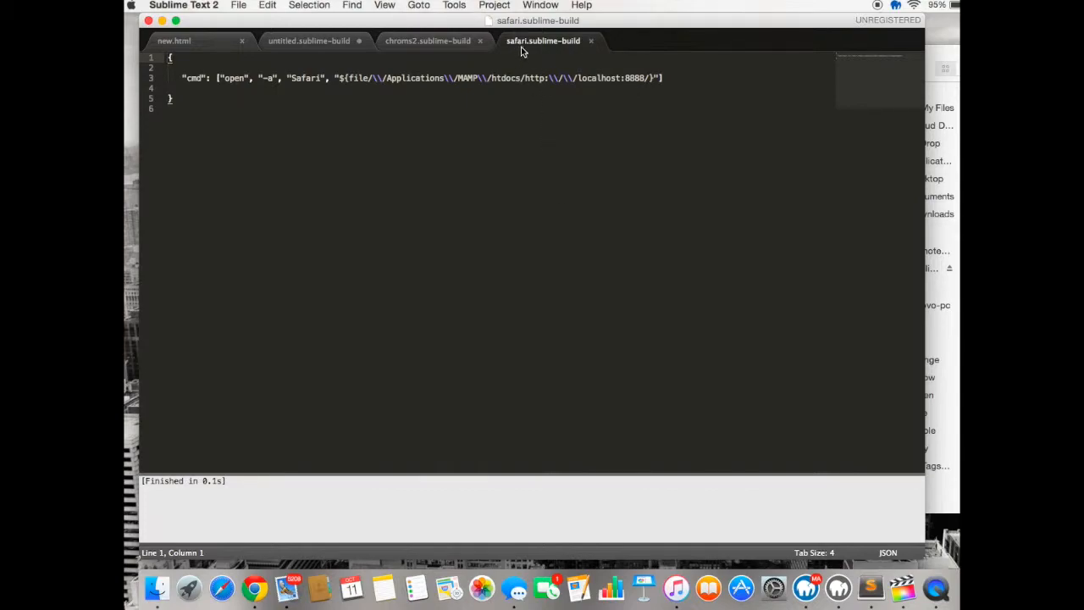
click(453, 5)
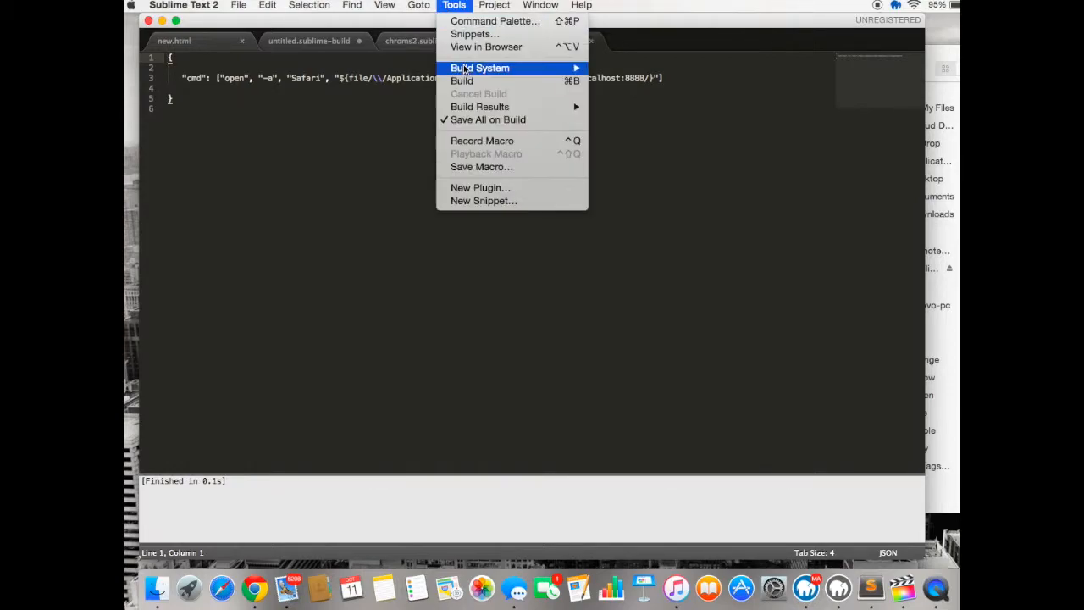
mouse_move(462, 80)
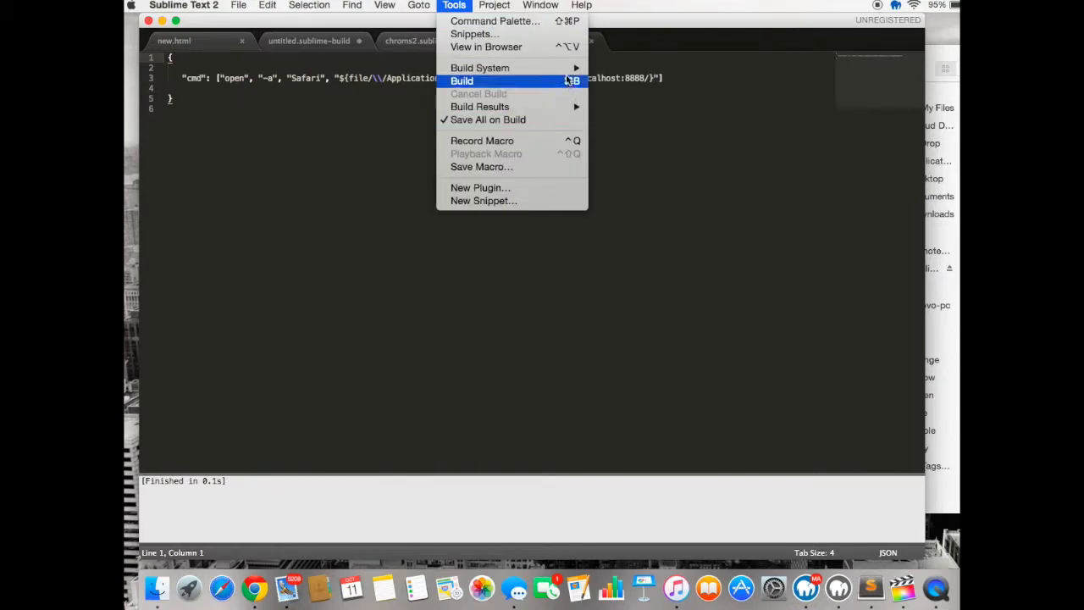
mouse_move(481, 67)
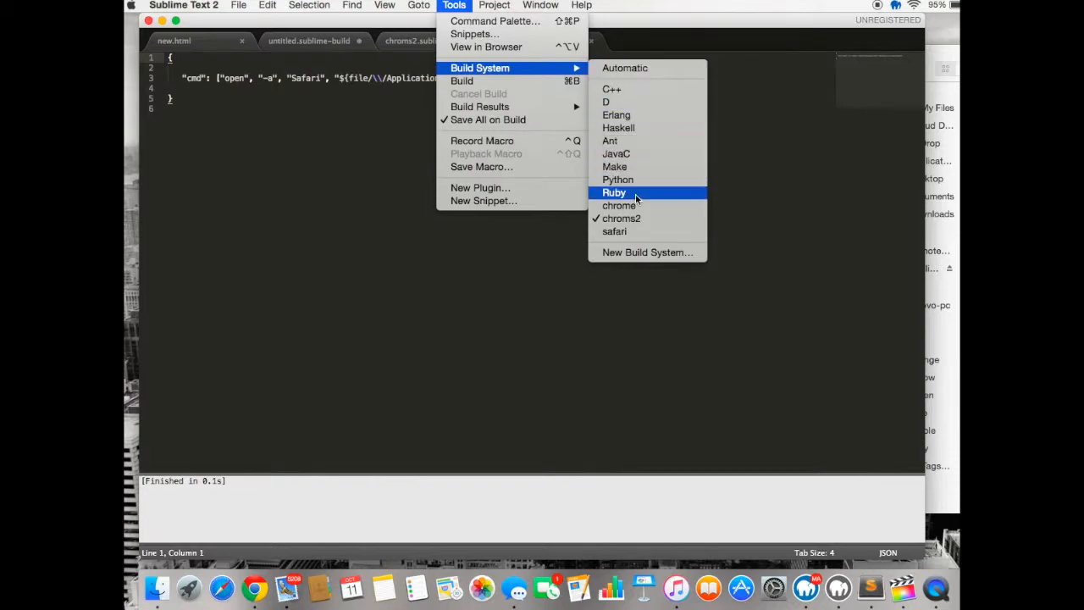
mouse_move(644, 231)
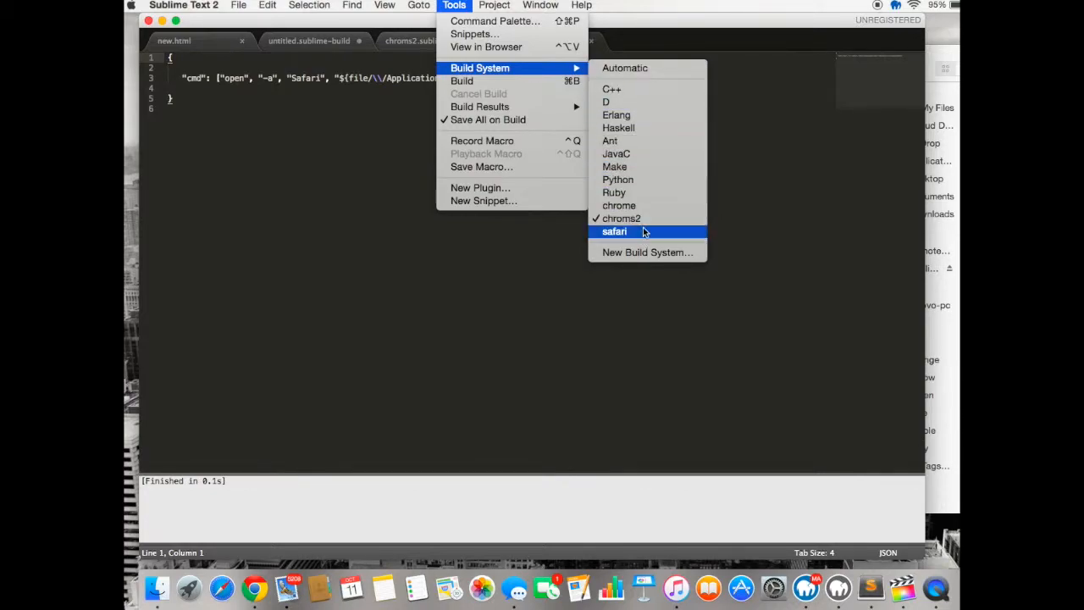
mouse_move(648, 232)
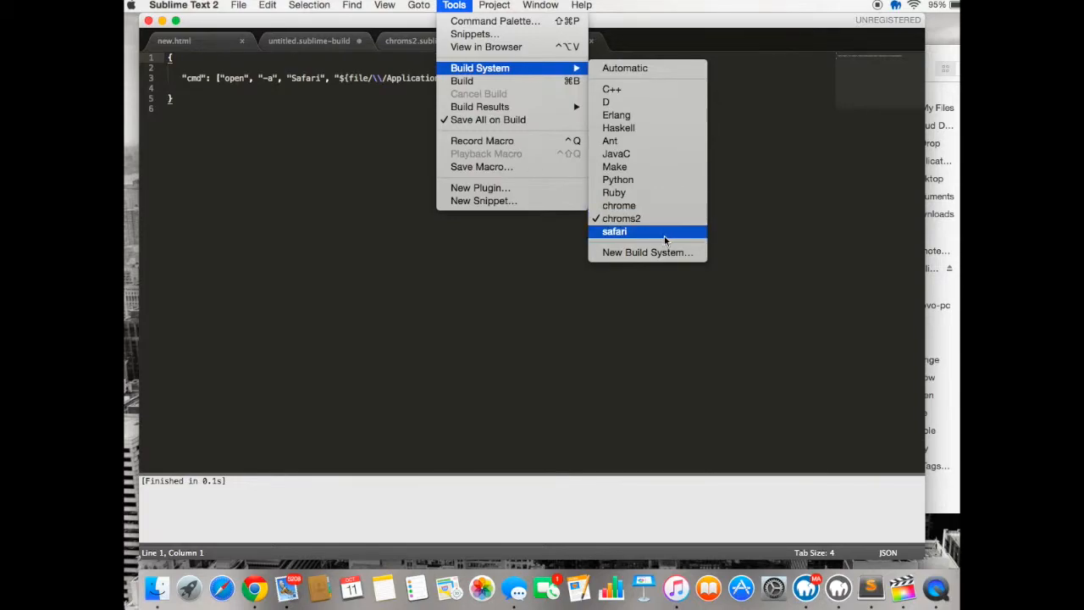
Set safari as the build system and browse the Packages folder from Preferences
click(615, 231)
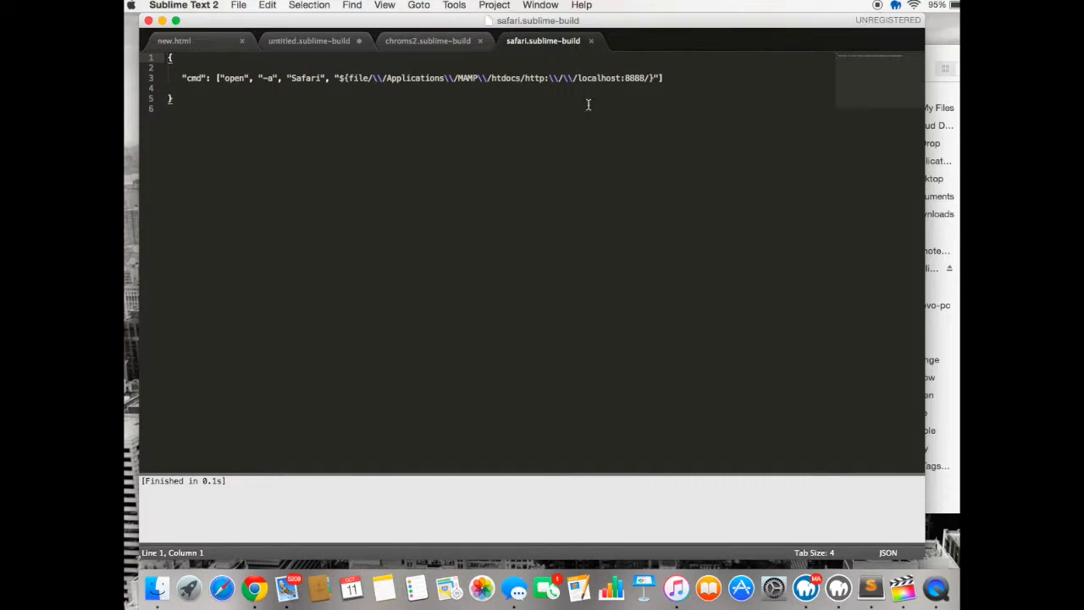
click(189, 8)
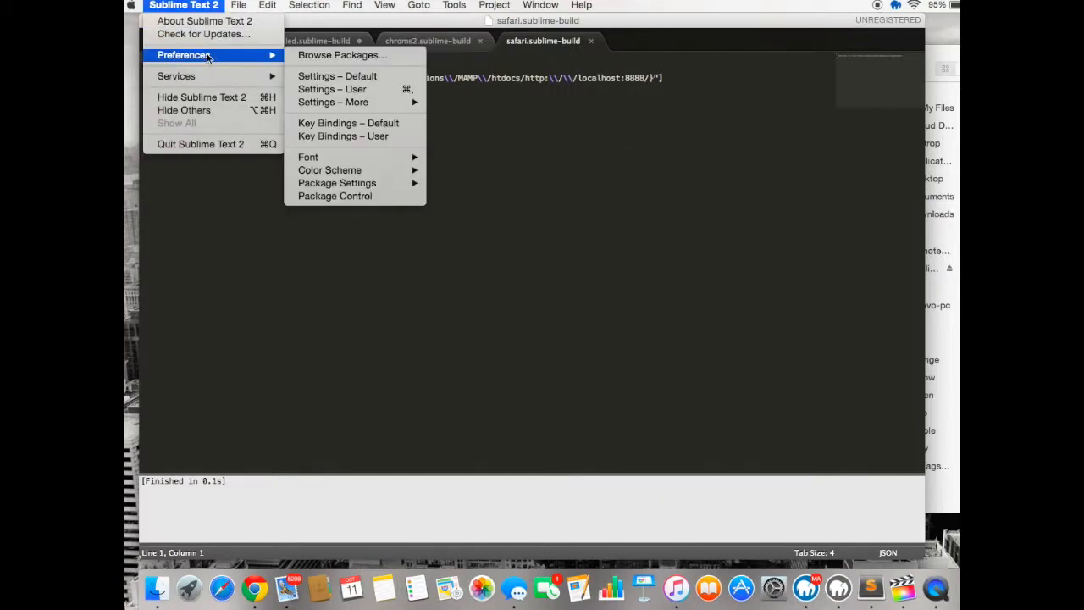
mouse_move(304, 65)
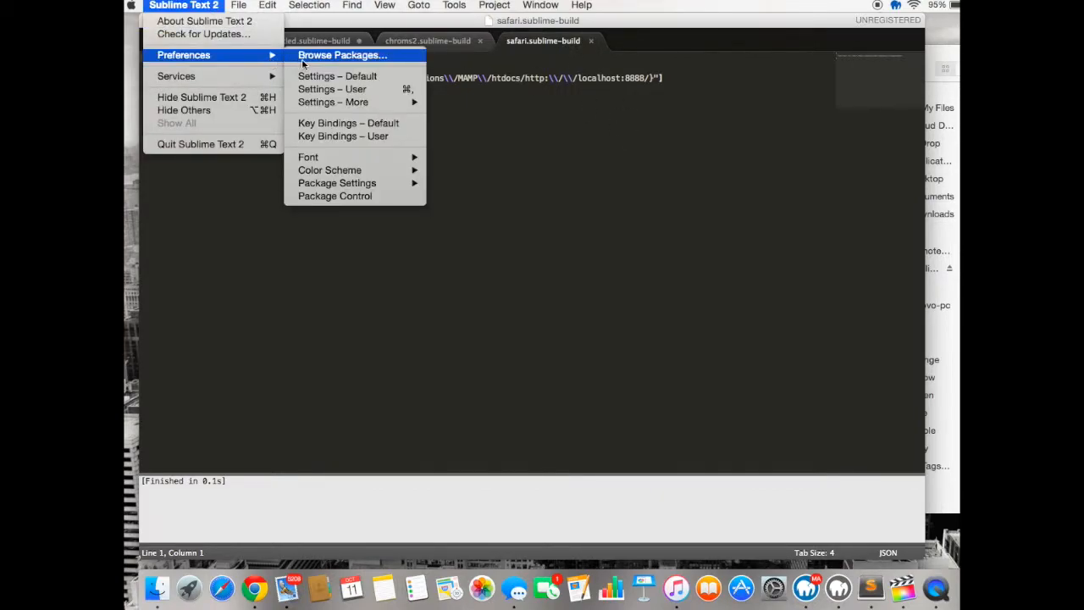
click(342, 55)
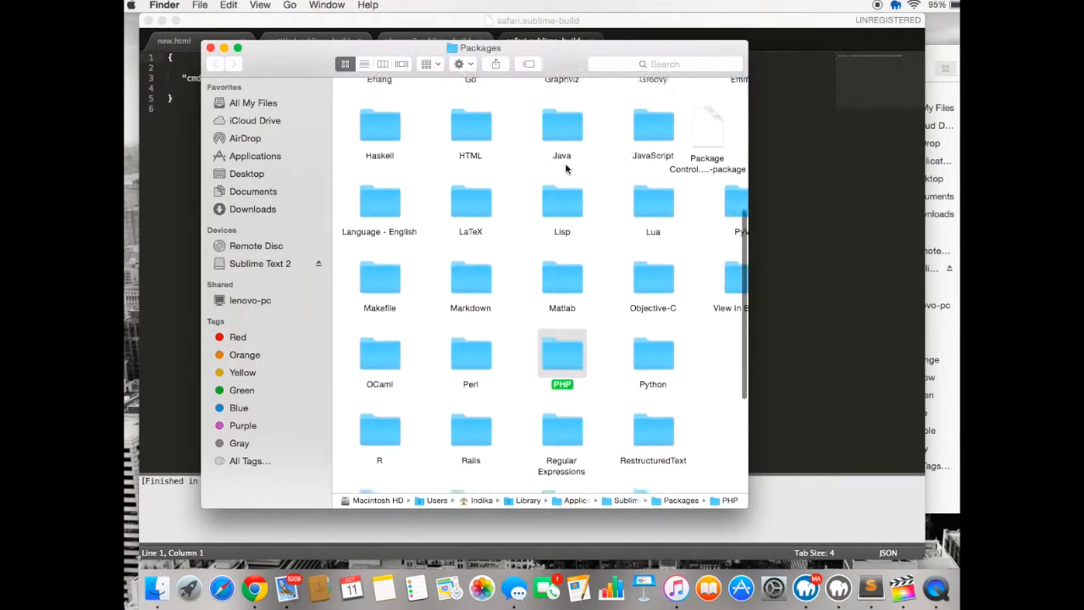
Open User, check the chrome, chroms2 and safari build files, and close the window
scroll(down, 3)
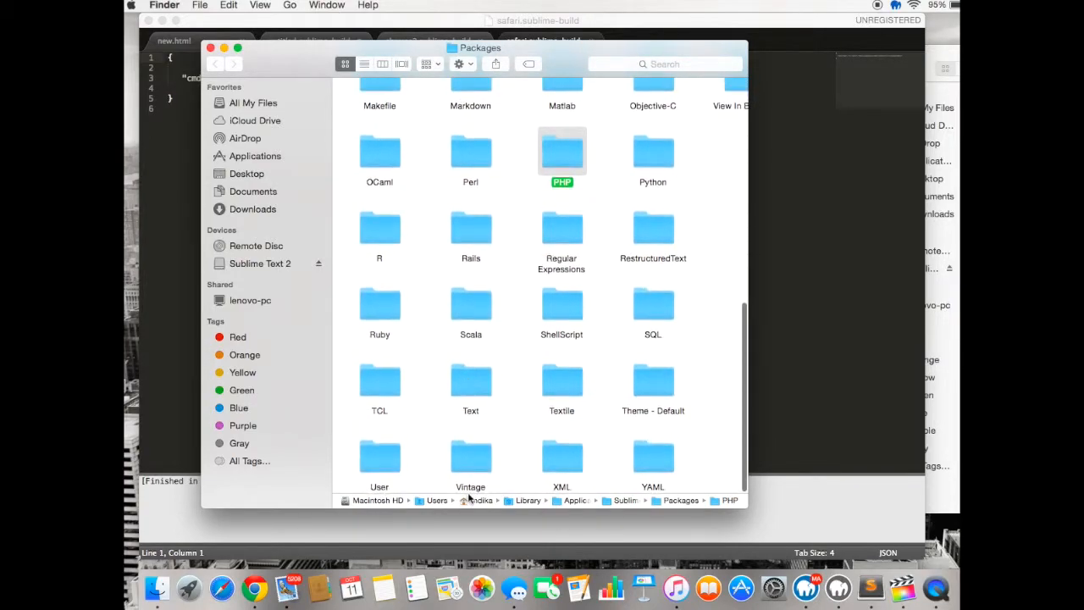
click(379, 453)
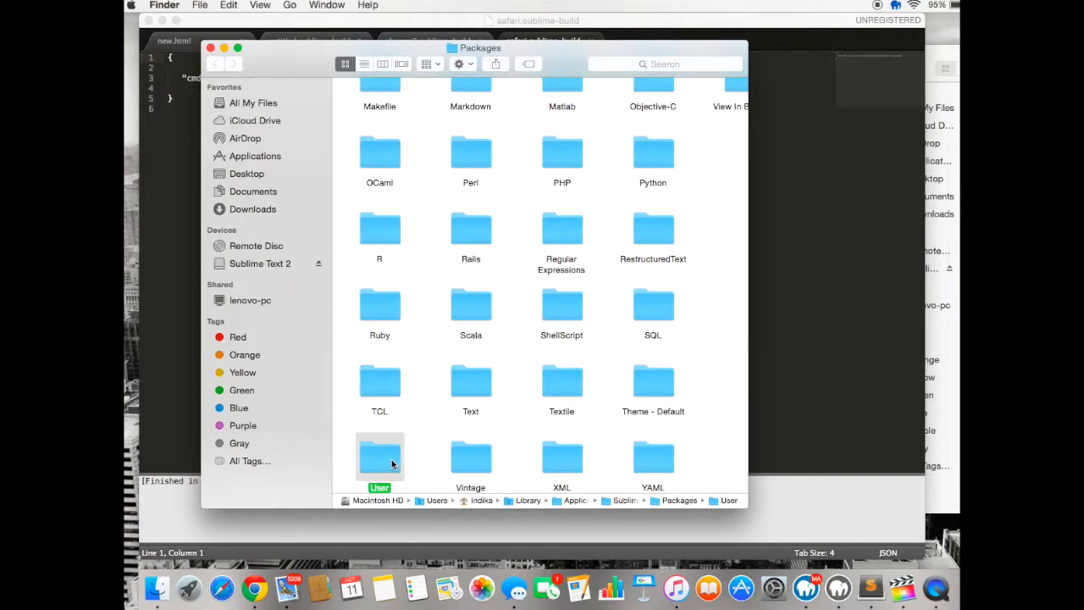
double_click(379, 453)
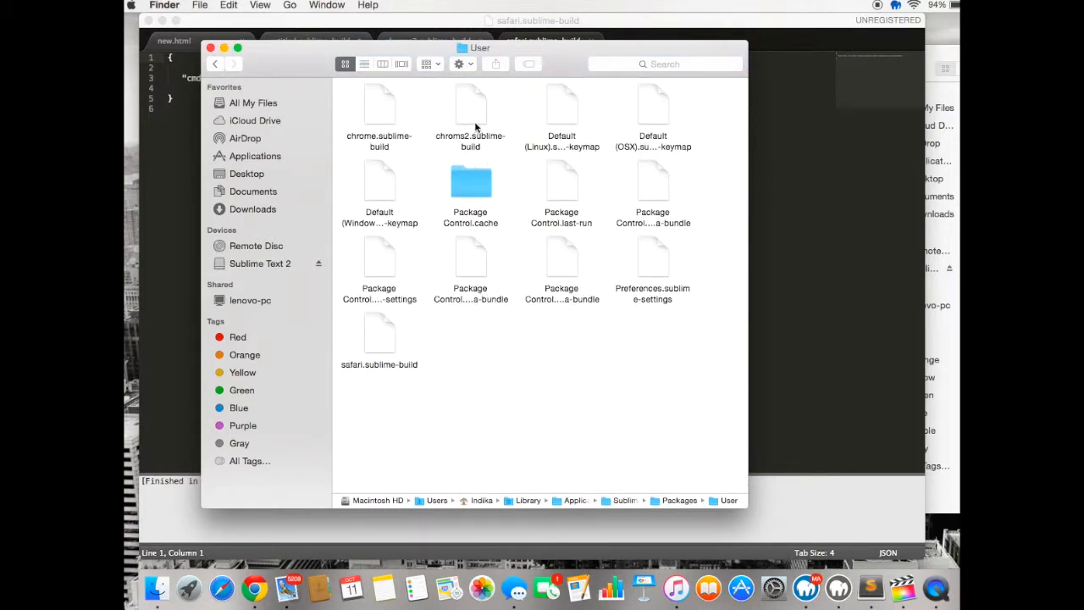
click(380, 108)
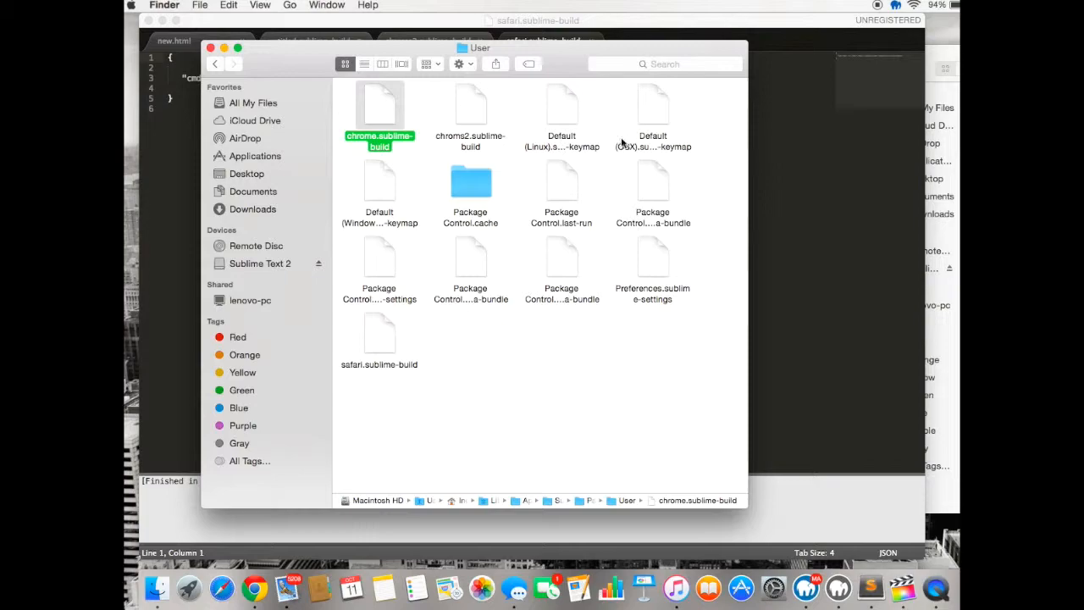
mouse_move(398, 151)
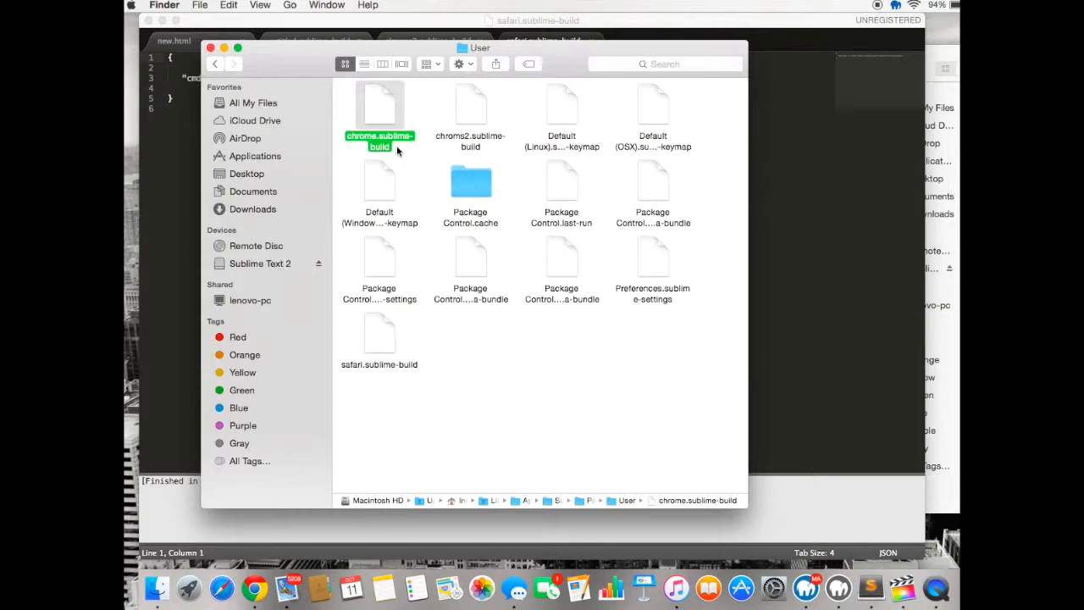
mouse_move(391, 121)
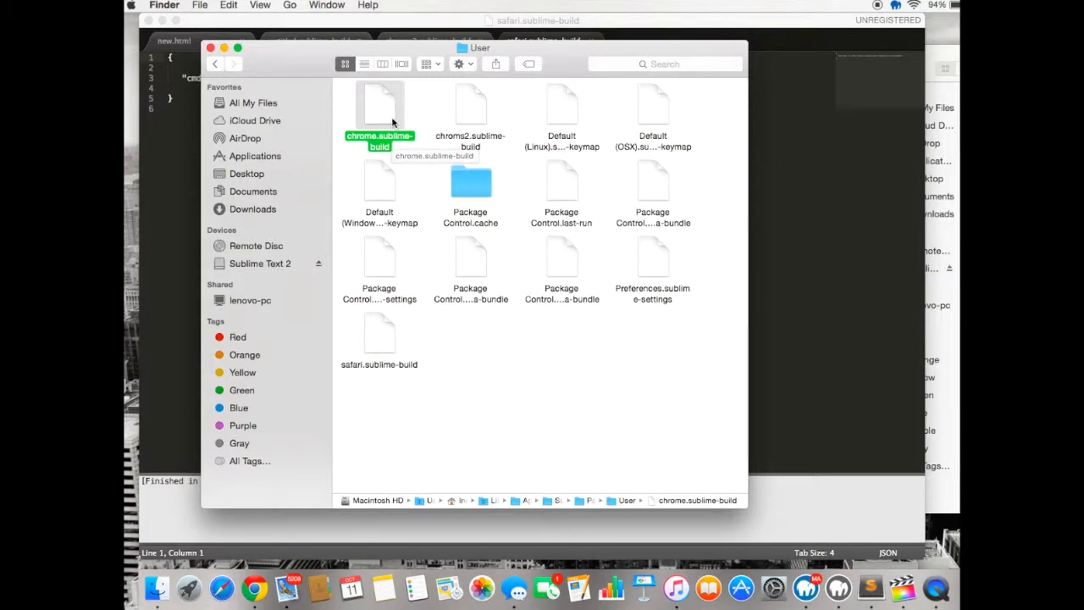
click(470, 107)
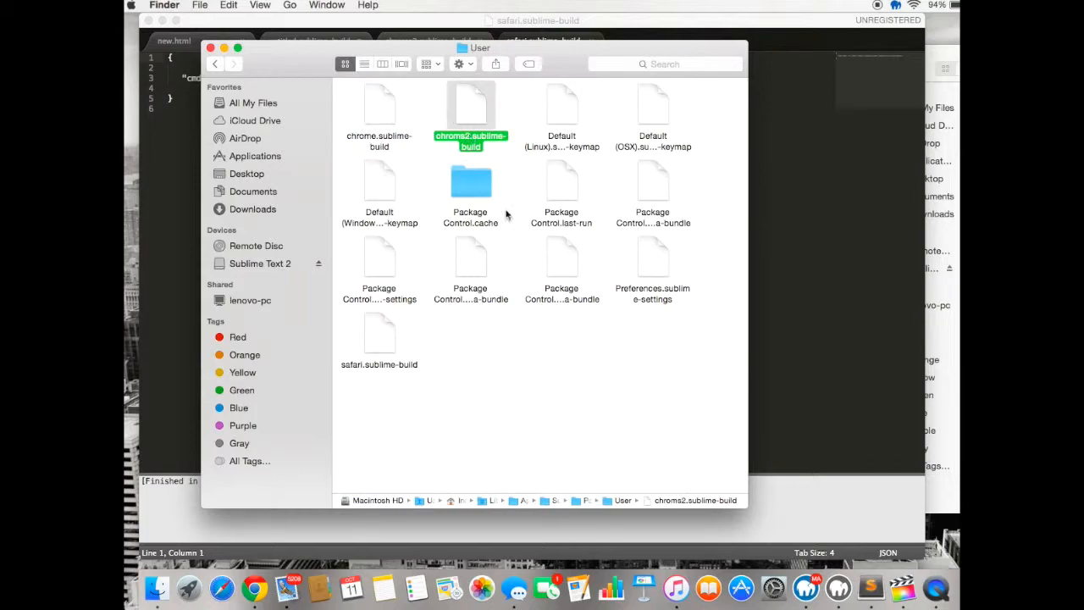
click(379, 330)
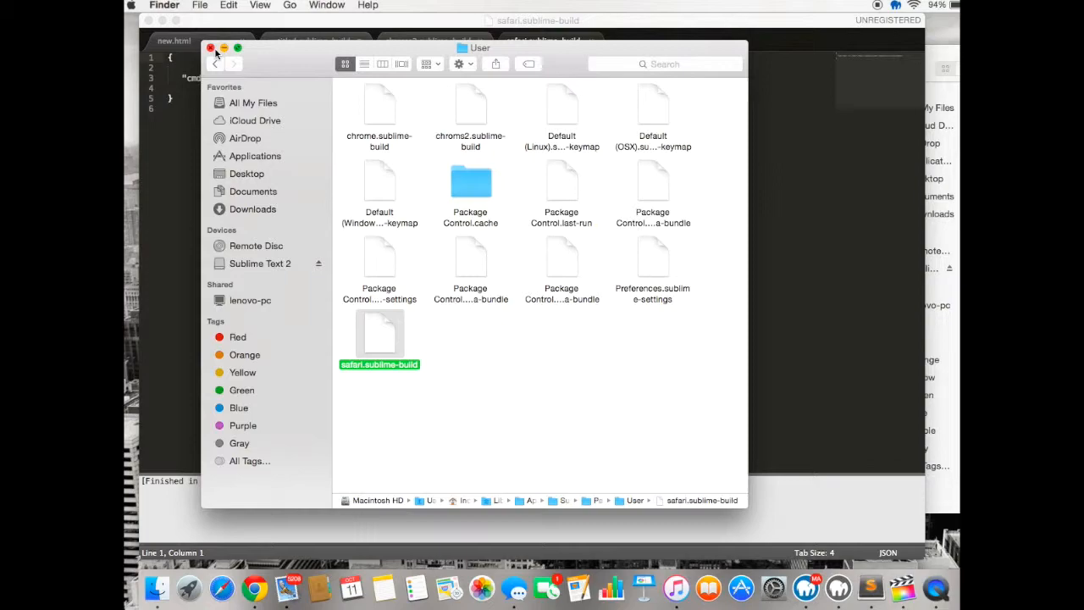
click(210, 48)
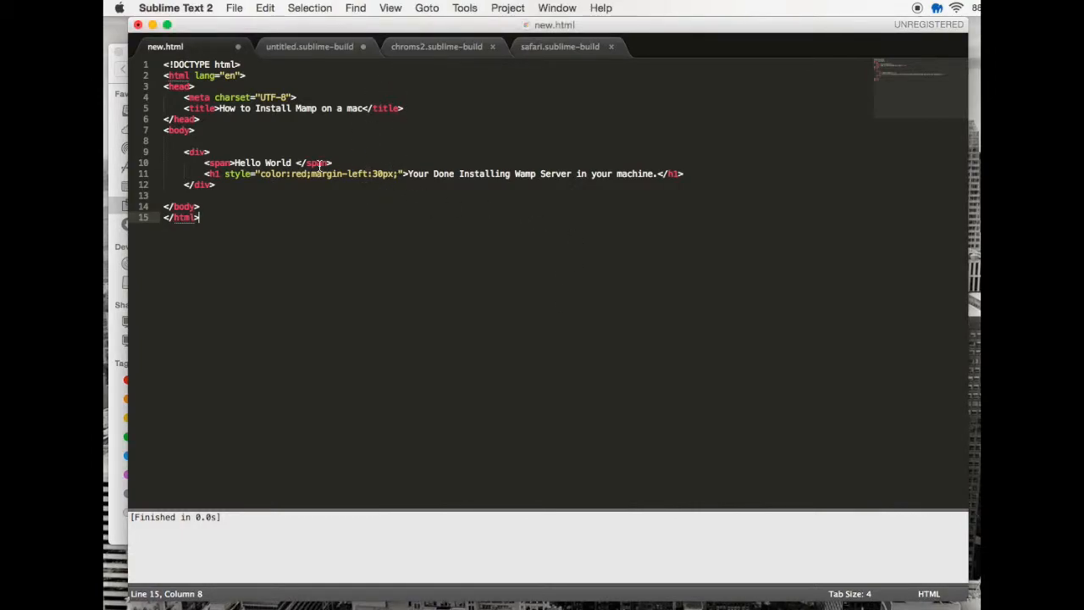
mouse_move(399, 154)
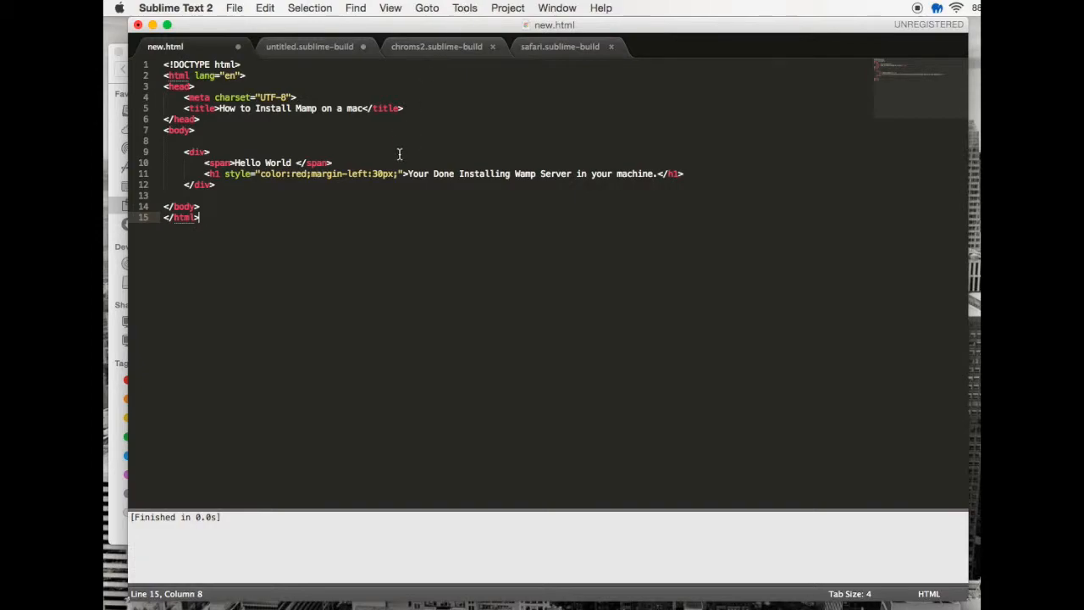
Build new.html from the Tools menu to open it in the browser
click(464, 7)
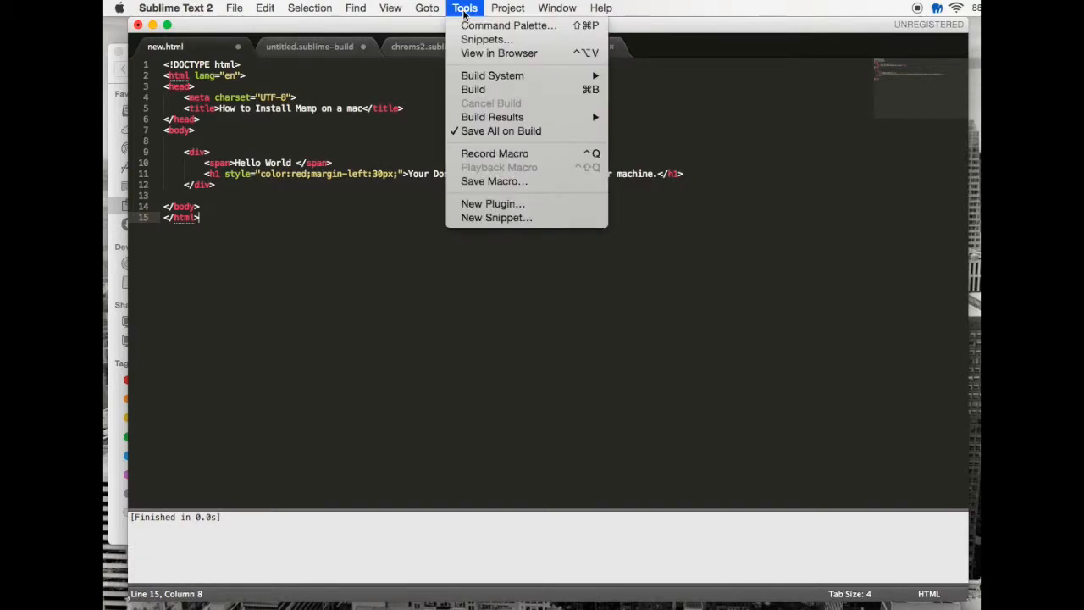
click(498, 52)
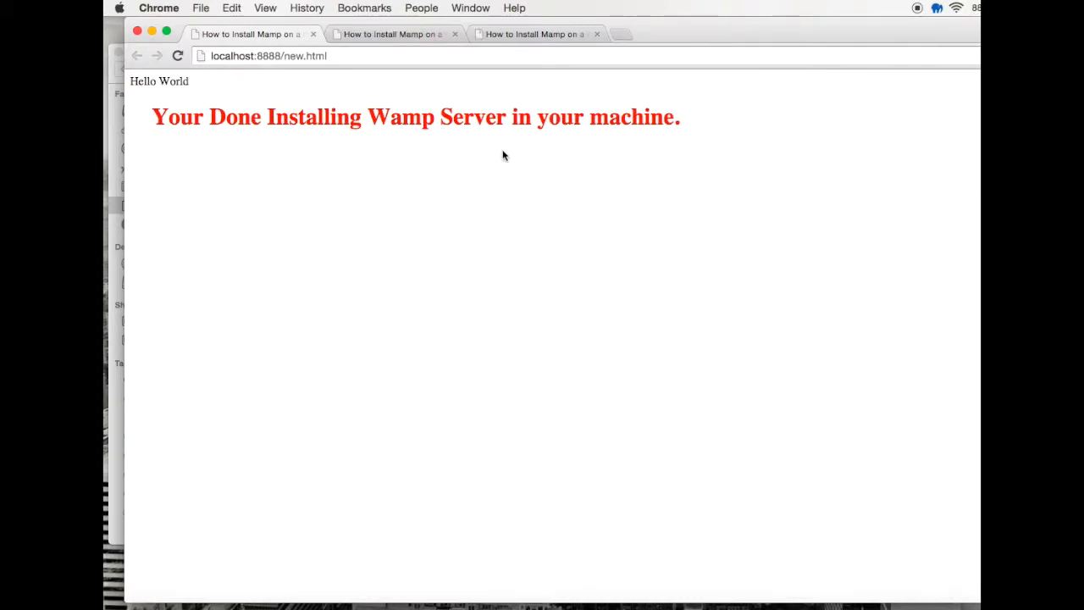
mouse_move(301, 94)
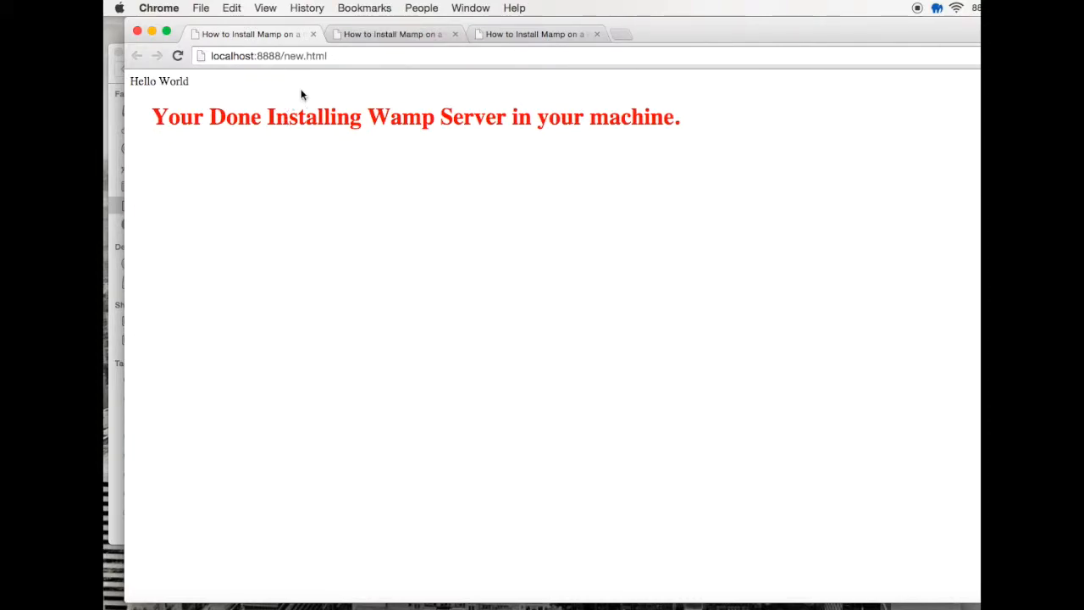
Select the localhost:8888/new.html address in Chrome's address bar
click(263, 56)
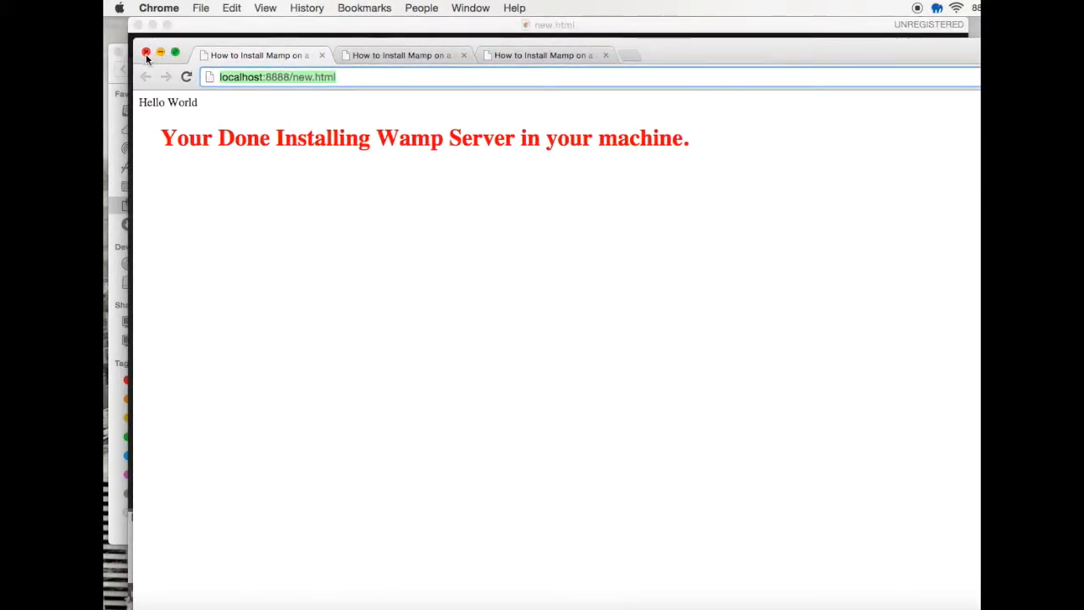
mouse_move(243, 90)
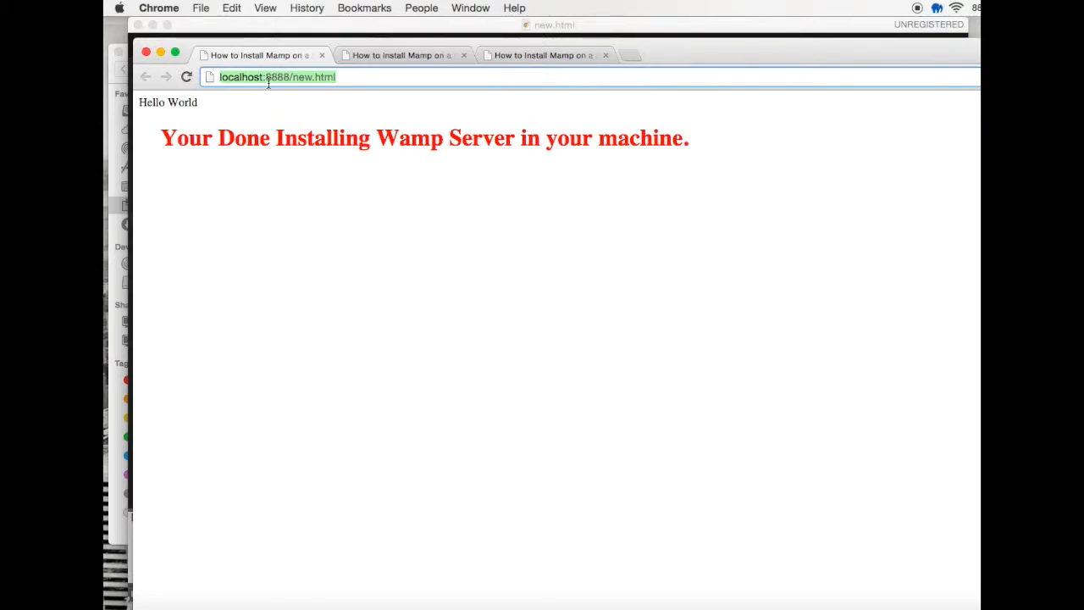
mouse_move(164, 87)
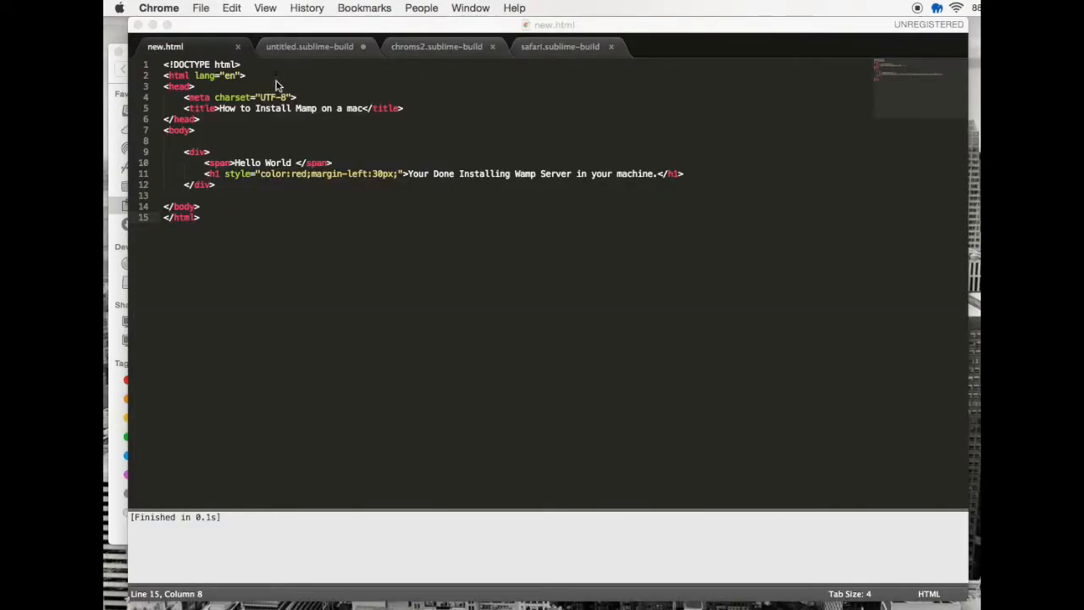
mouse_move(459, 173)
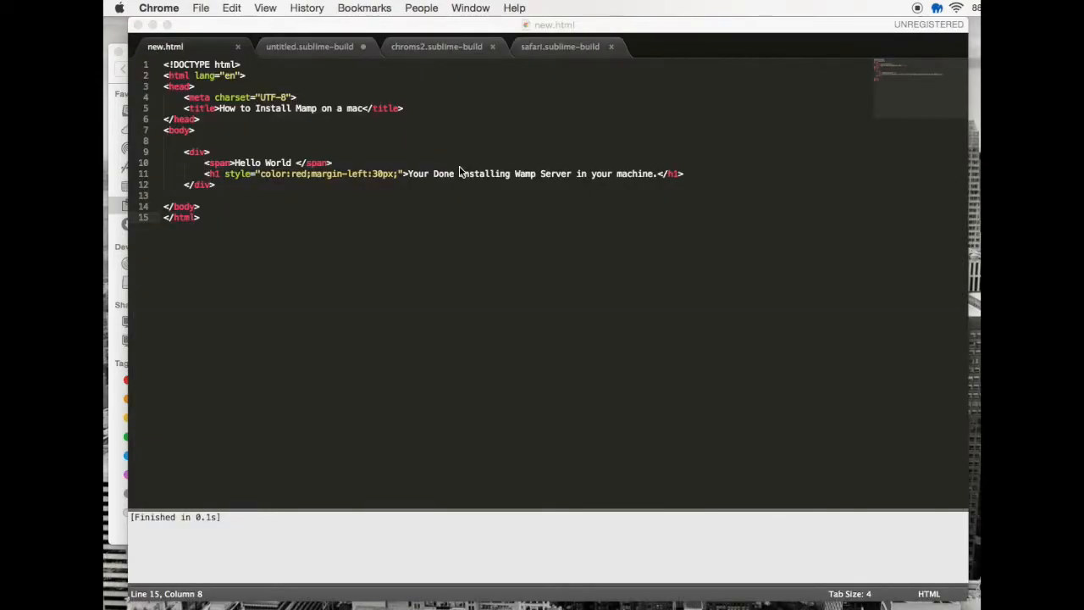